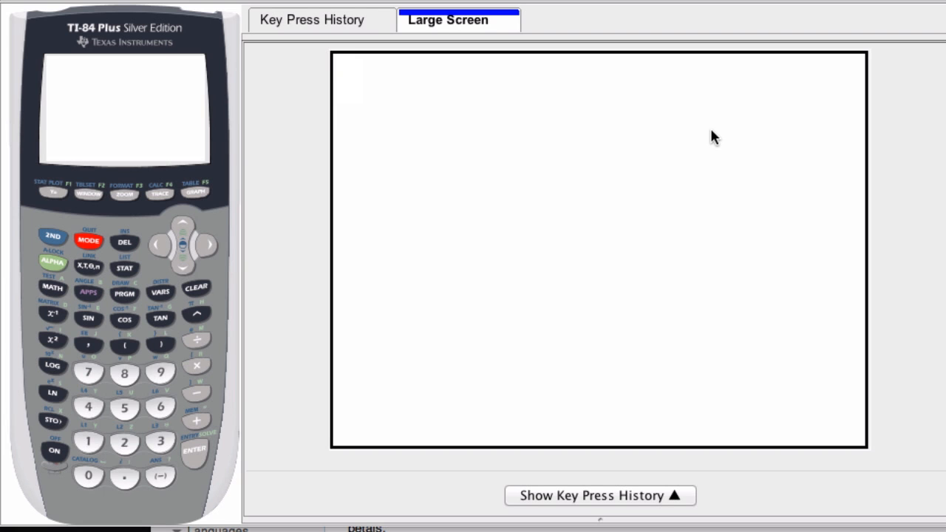
mouse_move(62, 206)
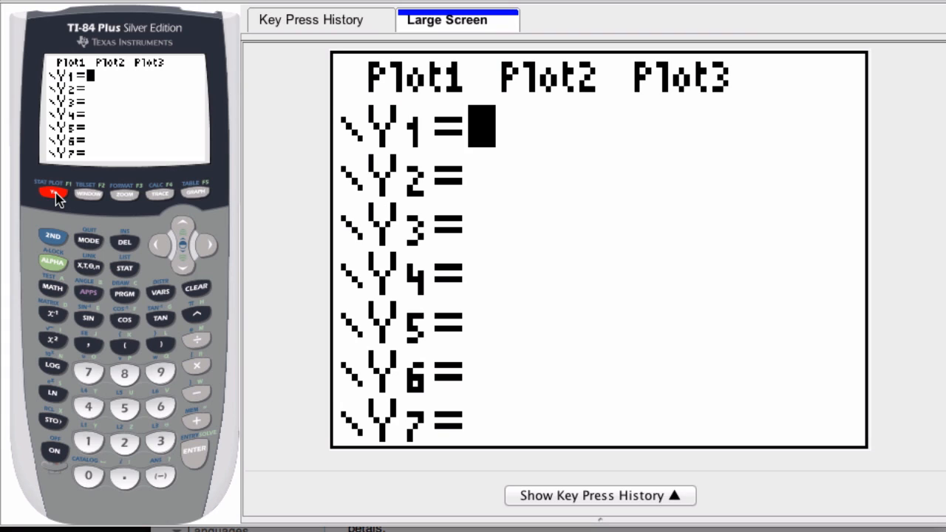
mouse_move(54, 236)
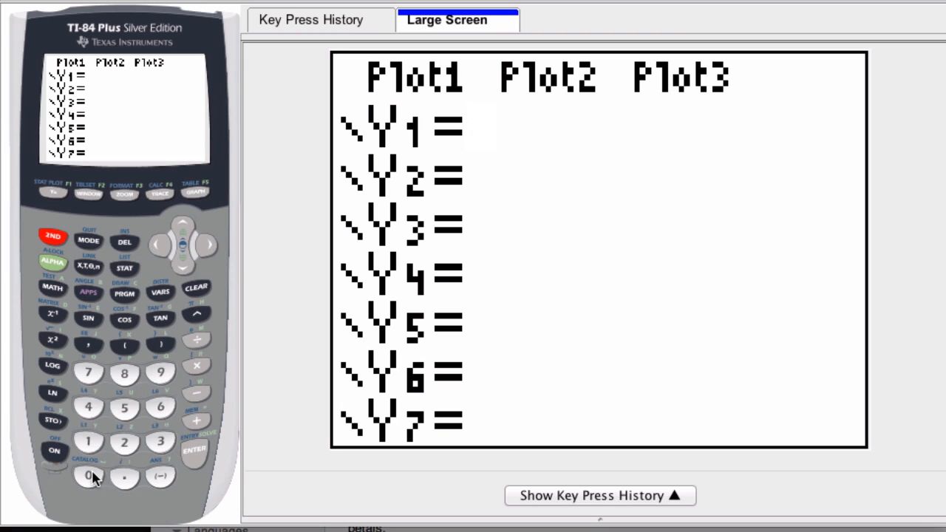
Step: From the CATALOG, jump to the I entries via ALPHA and step down to int(
click(89, 476)
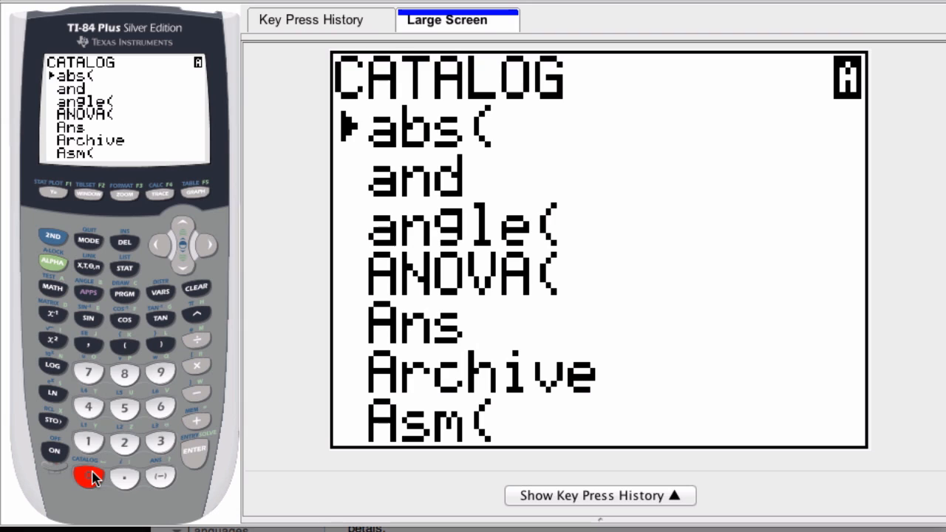
mouse_move(74, 469)
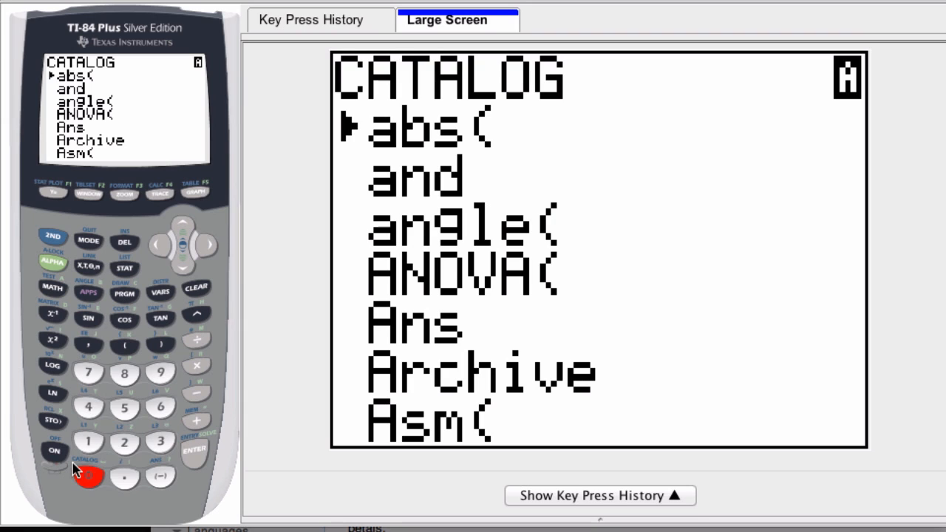
mouse_move(68, 435)
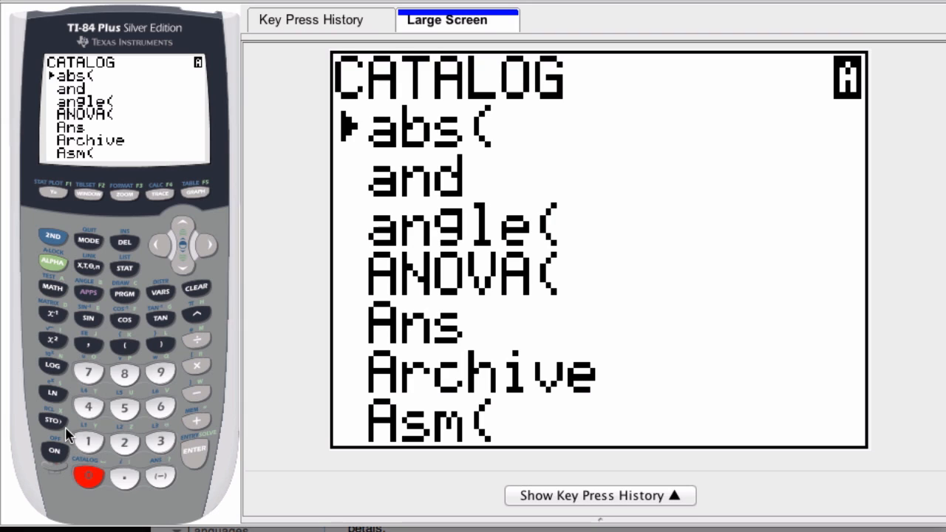
mouse_move(66, 420)
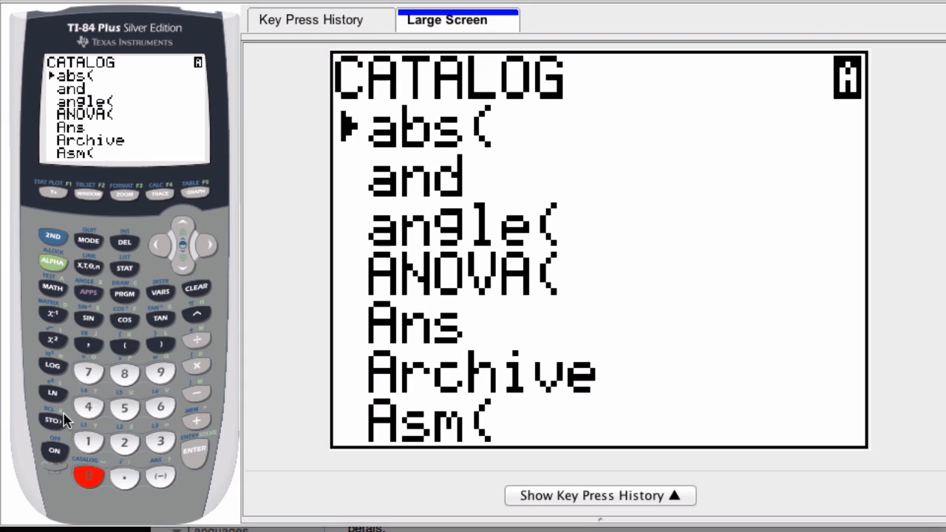
mouse_move(103, 436)
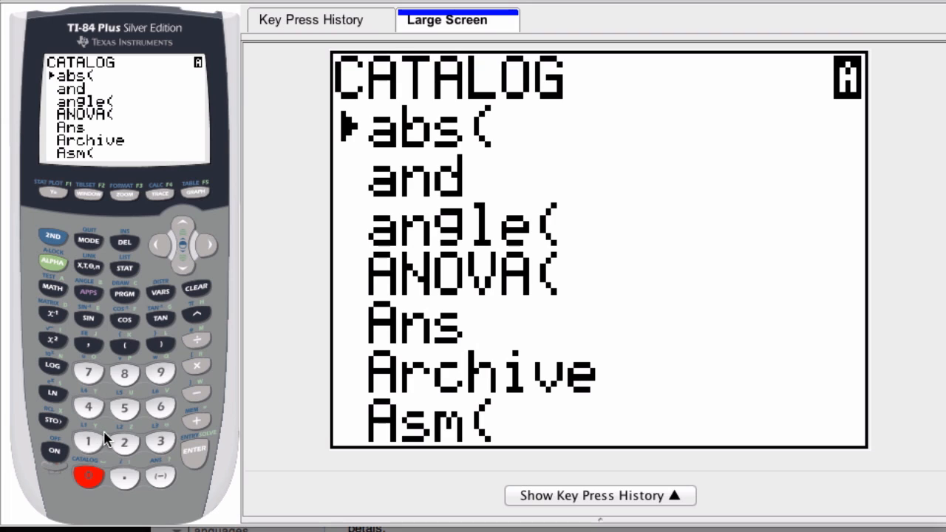
mouse_move(142, 435)
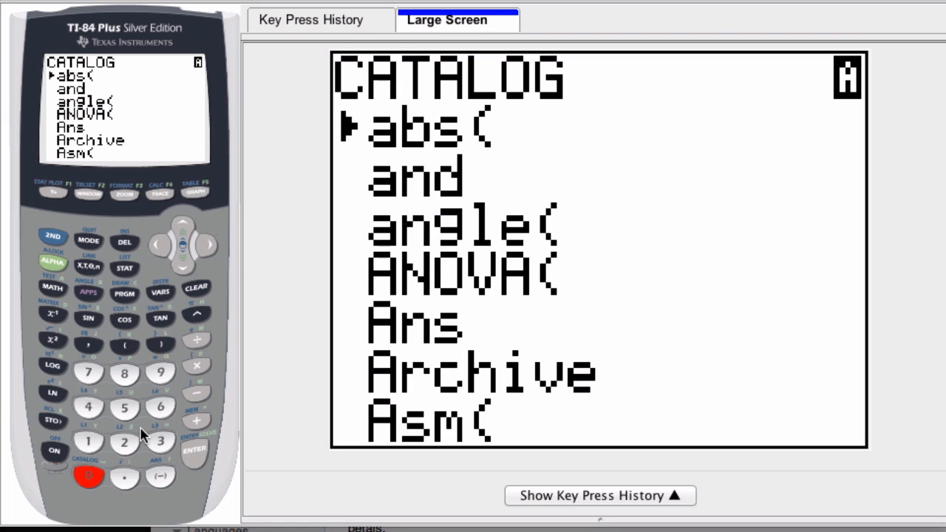
mouse_move(61, 272)
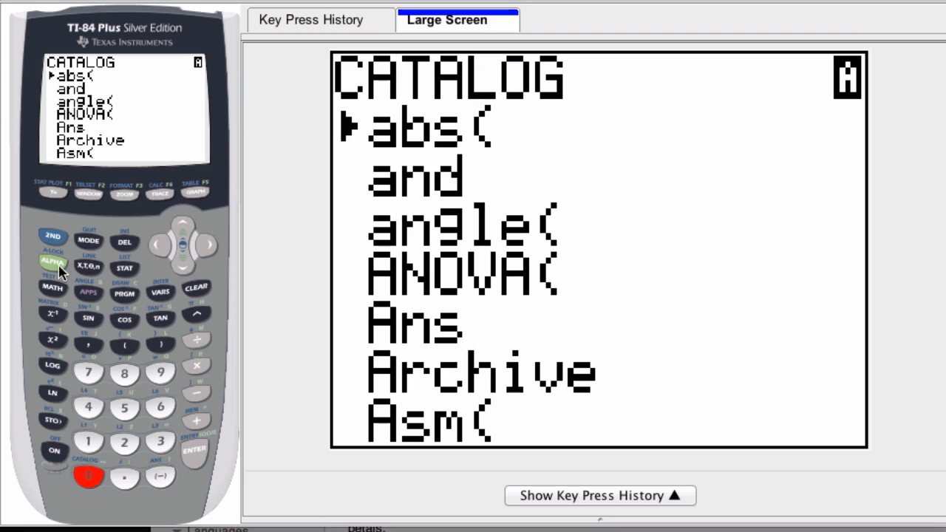
click(52, 264)
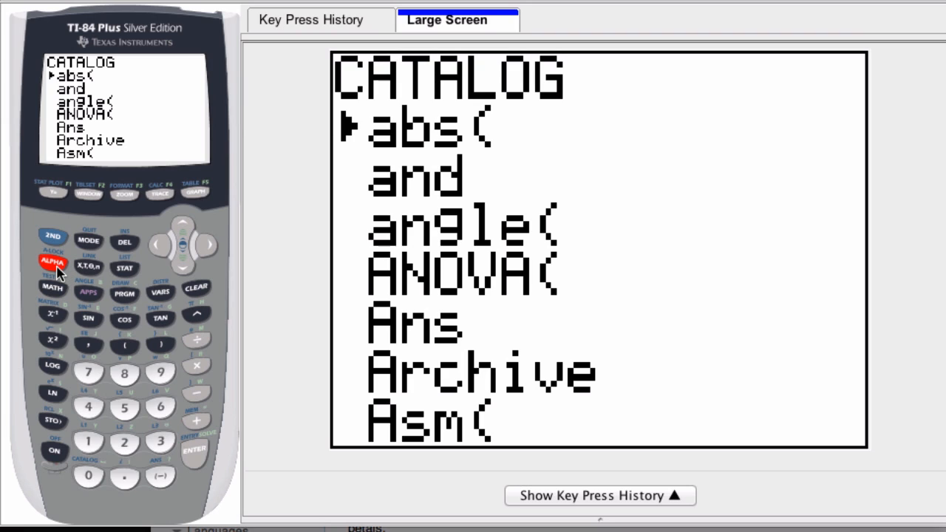
mouse_move(68, 340)
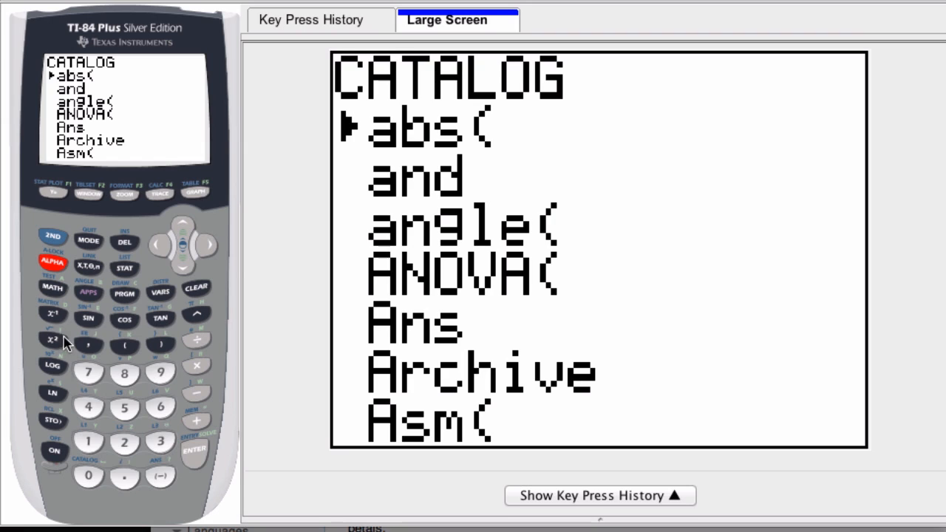
click(52, 340)
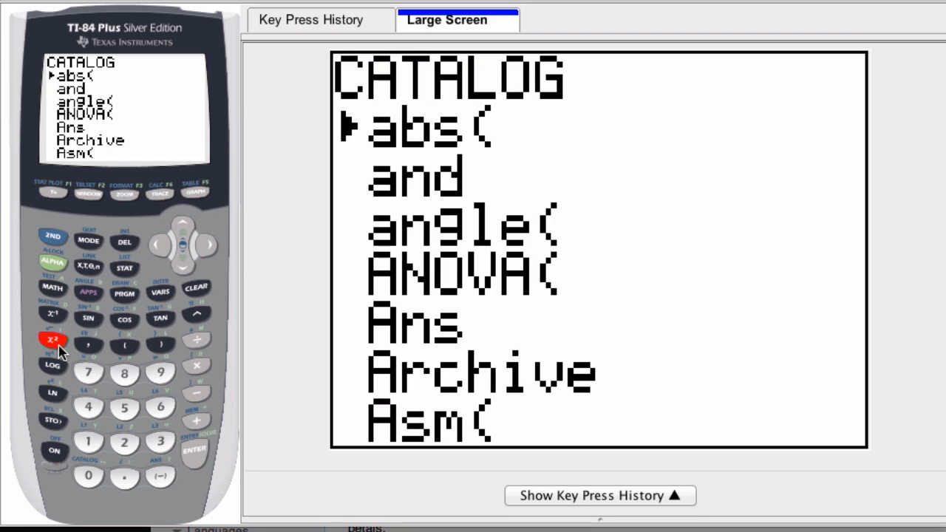
mouse_move(59, 348)
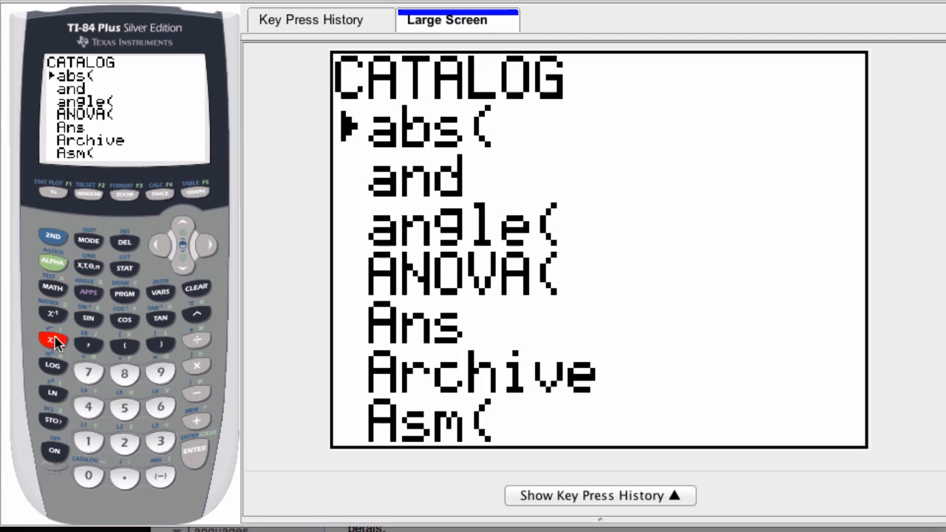
click(53, 263)
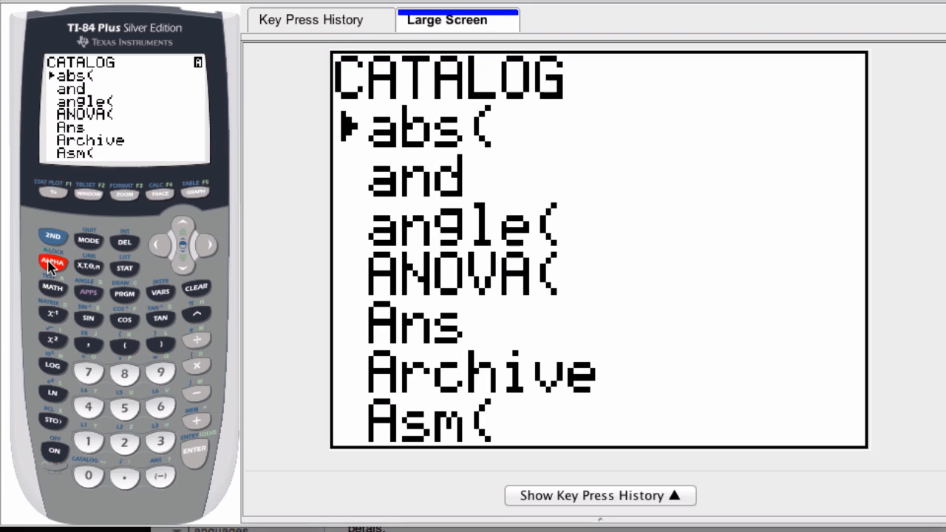
click(52, 340)
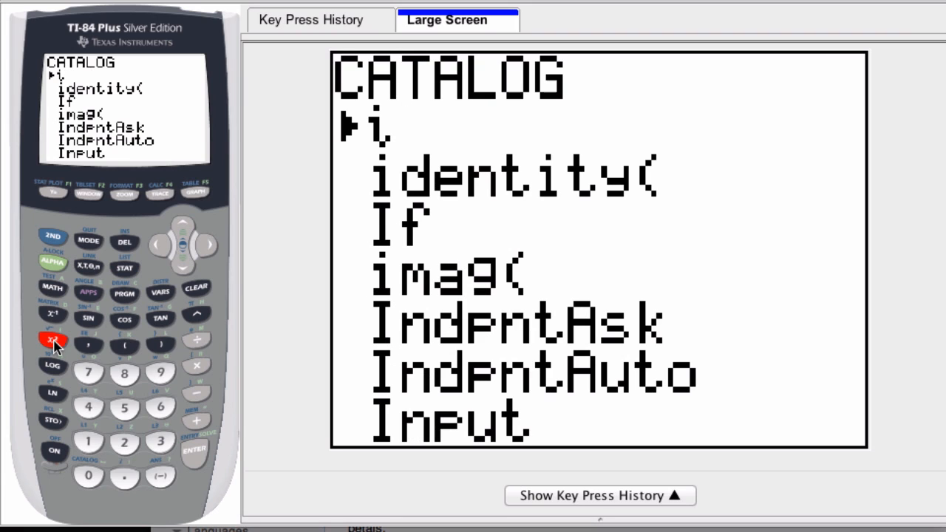
mouse_move(375, 136)
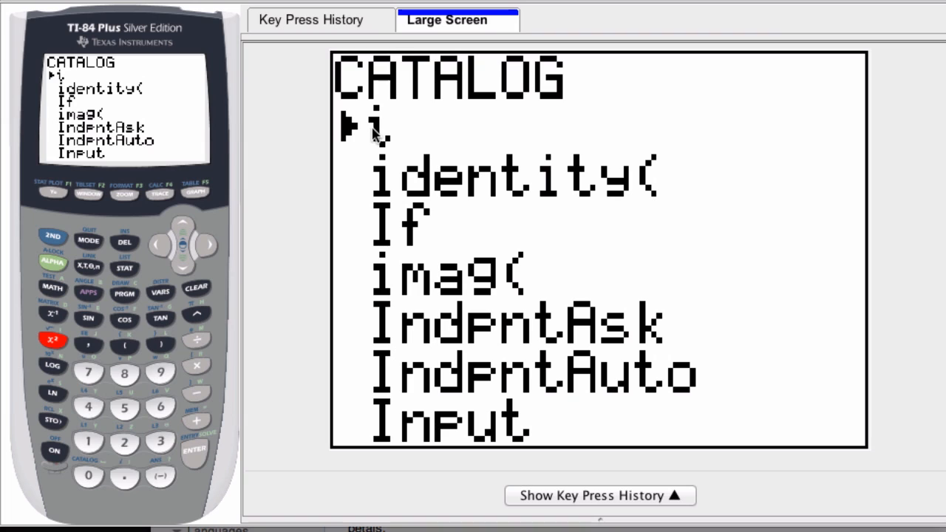
mouse_move(183, 278)
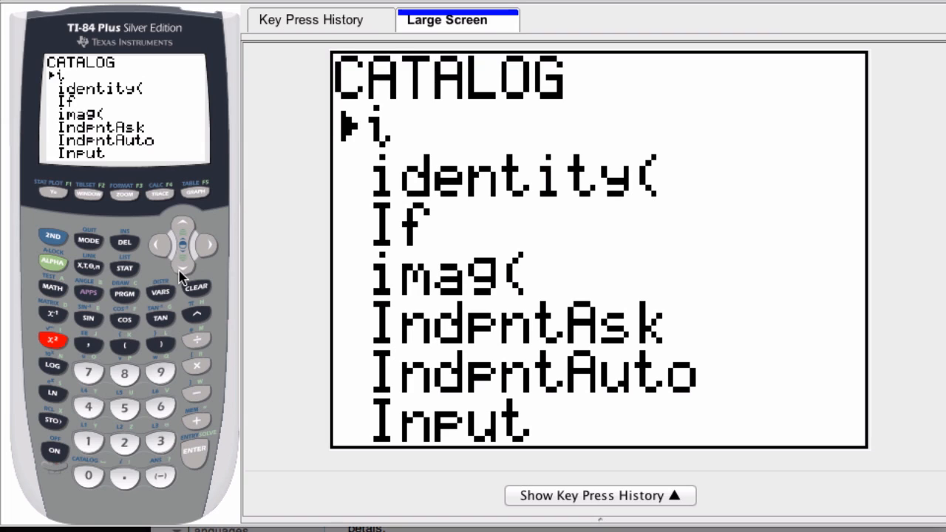
click(182, 269)
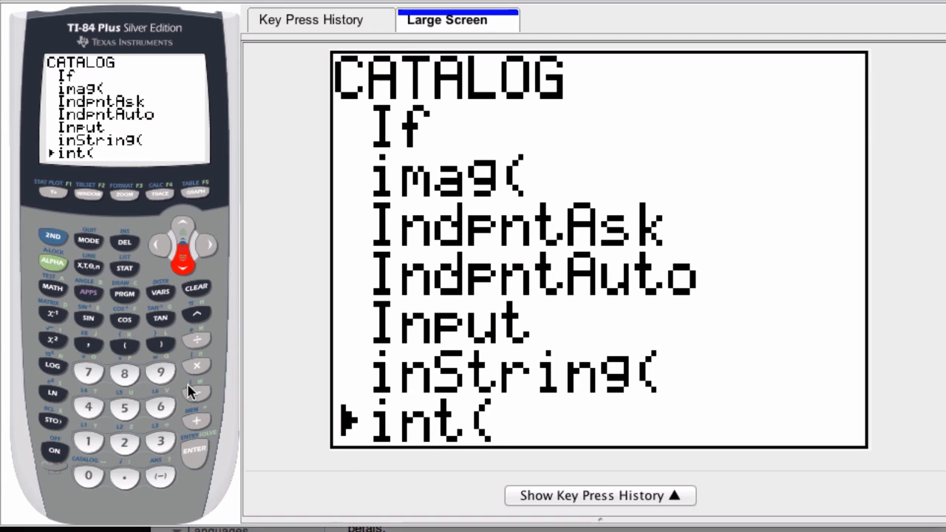
Step: Paste int( into Y1, add X to make int(X, and plot its staircase graph
click(193, 451)
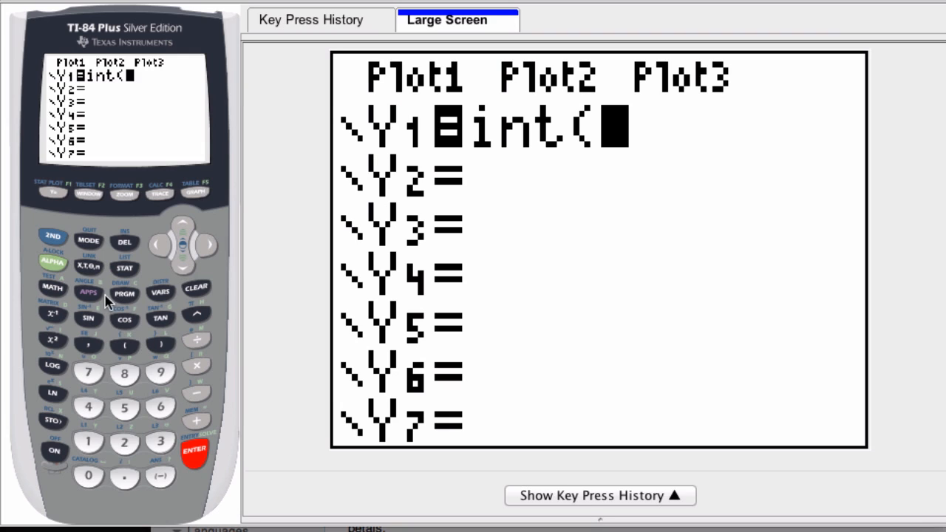
click(89, 265)
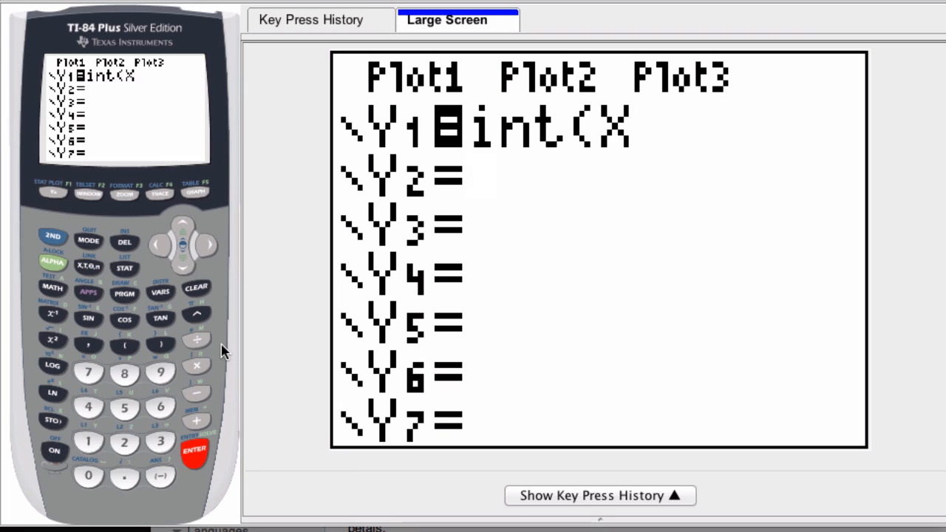
click(195, 193)
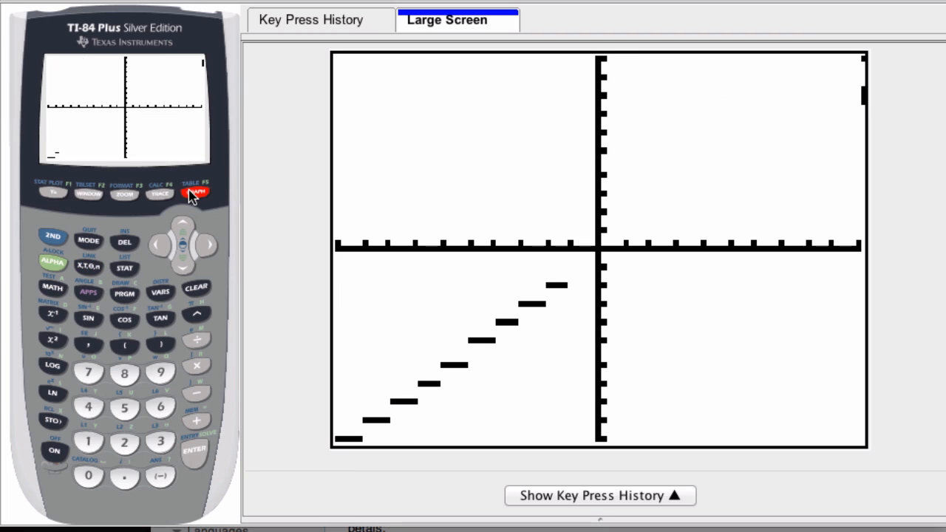
click(196, 193)
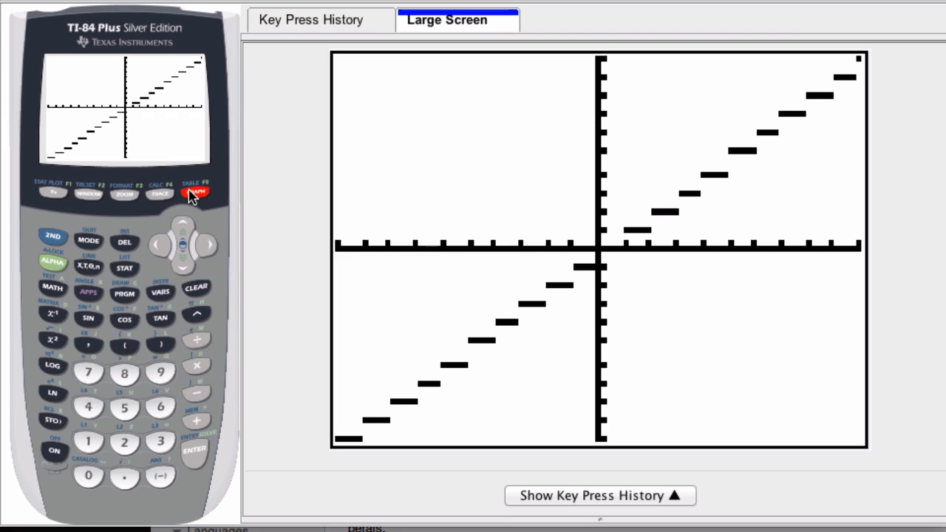
click(159, 408)
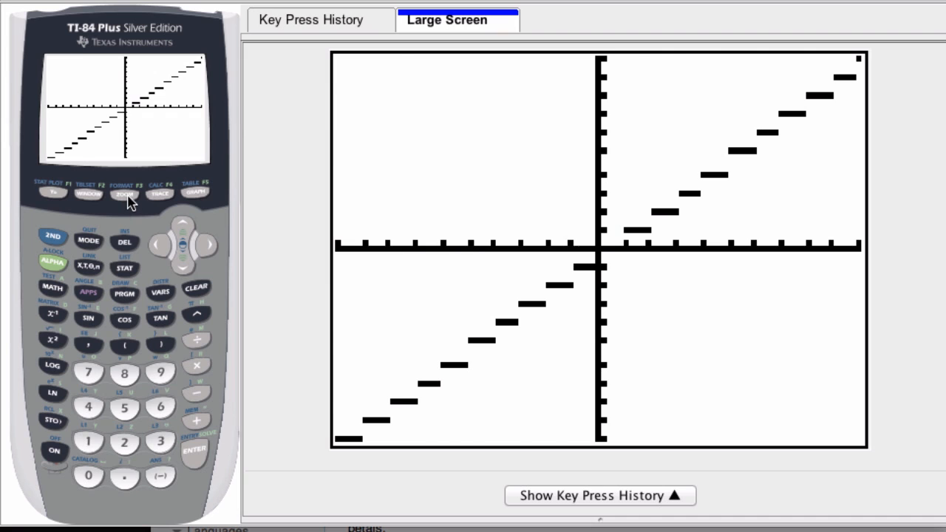
Step: Use ZOOM 2:Zoom In at the origin to magnify the int(X steps
click(124, 194)
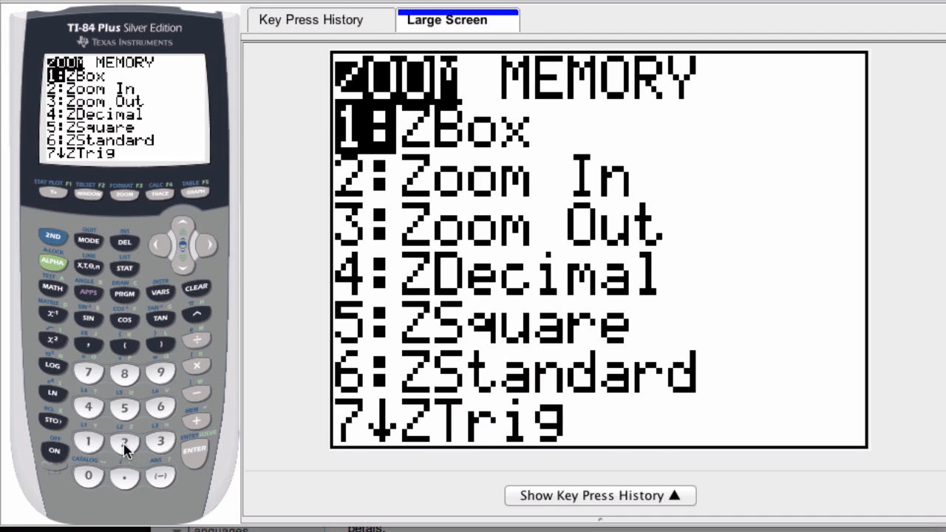
click(195, 452)
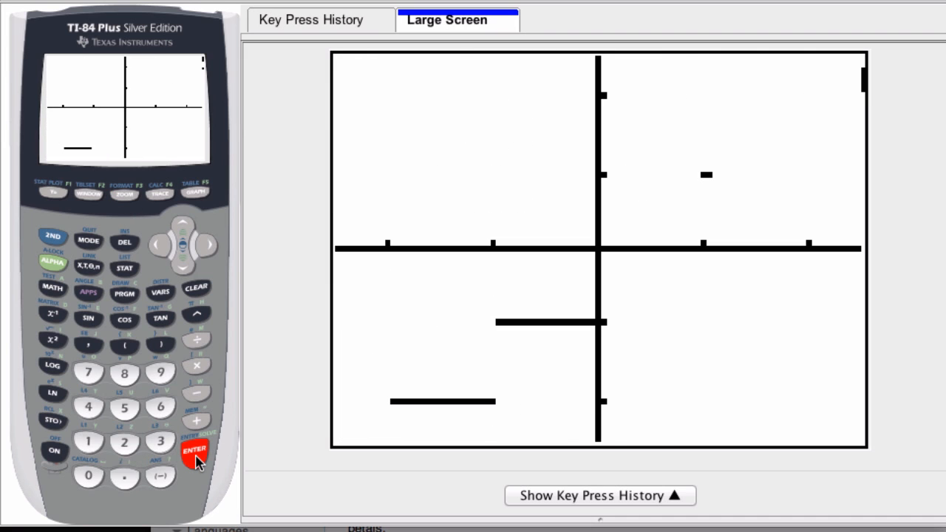
click(160, 194)
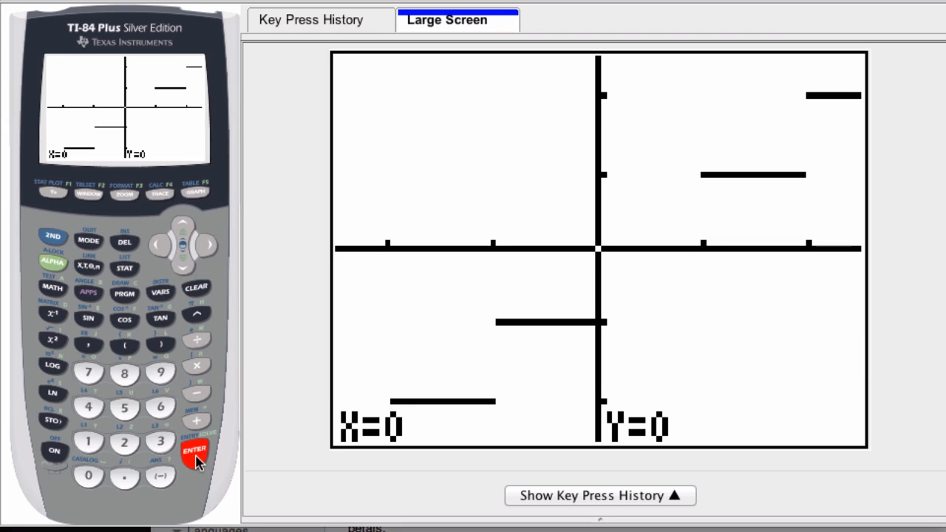
mouse_move(674, 284)
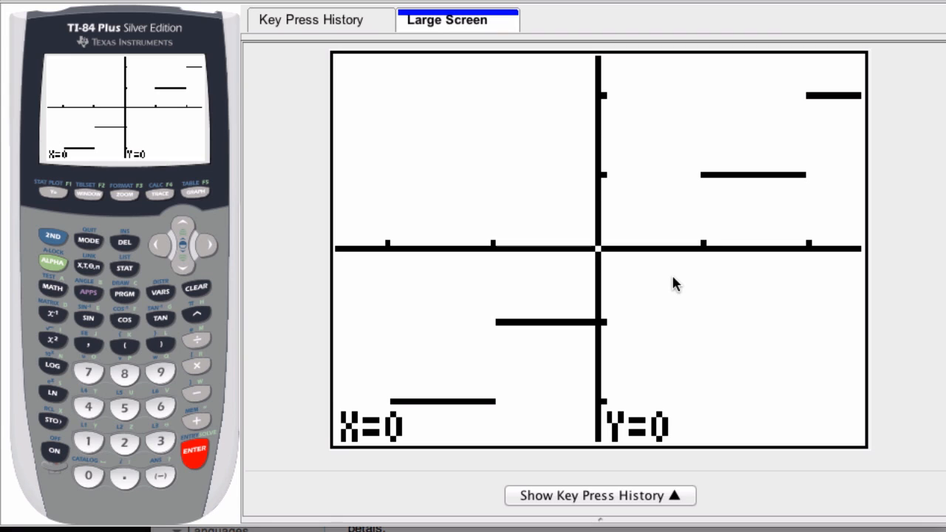
mouse_move(712, 257)
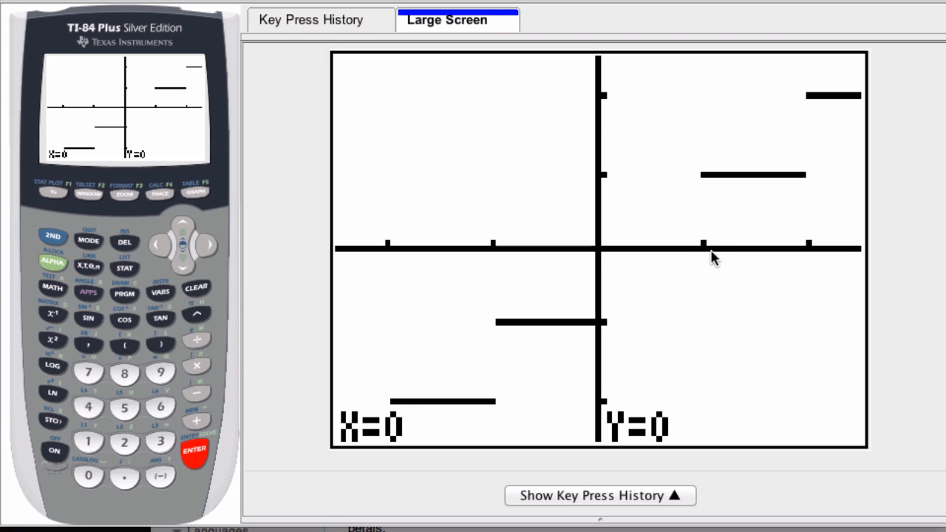
mouse_move(703, 258)
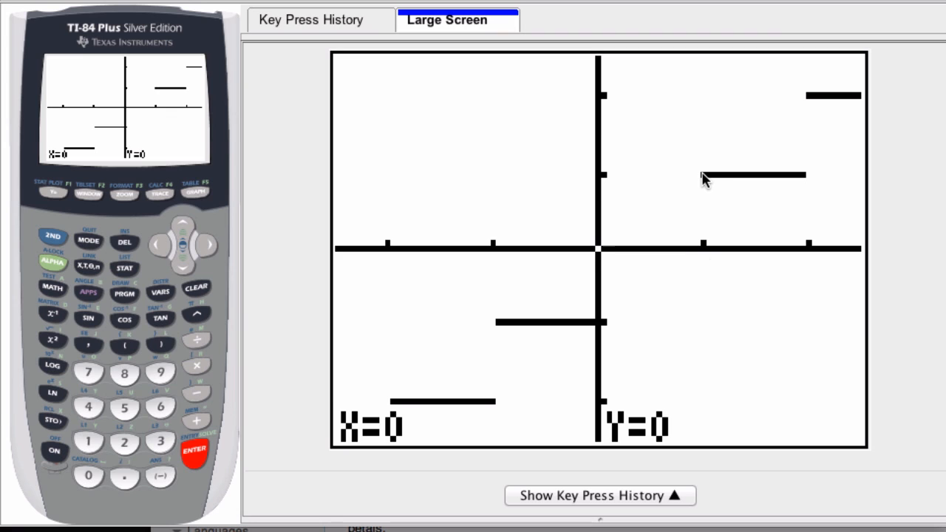
mouse_move(704, 179)
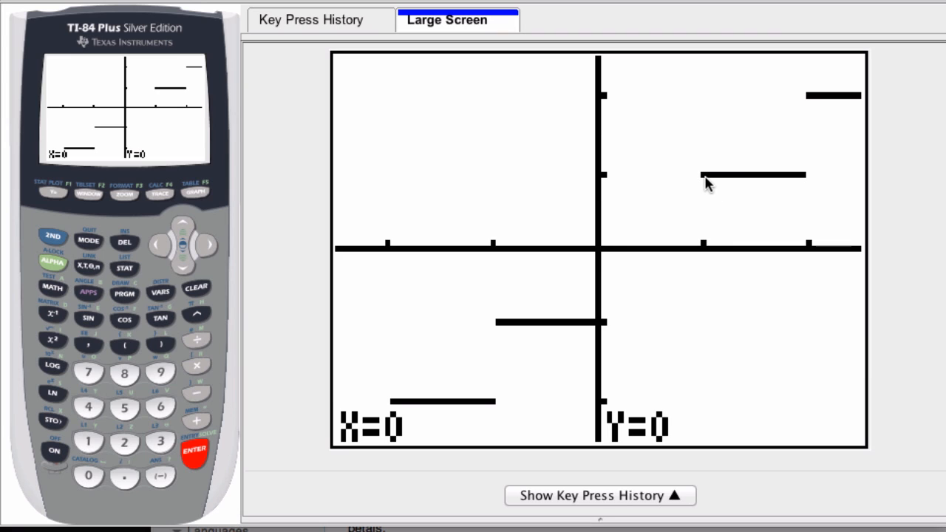
mouse_move(707, 253)
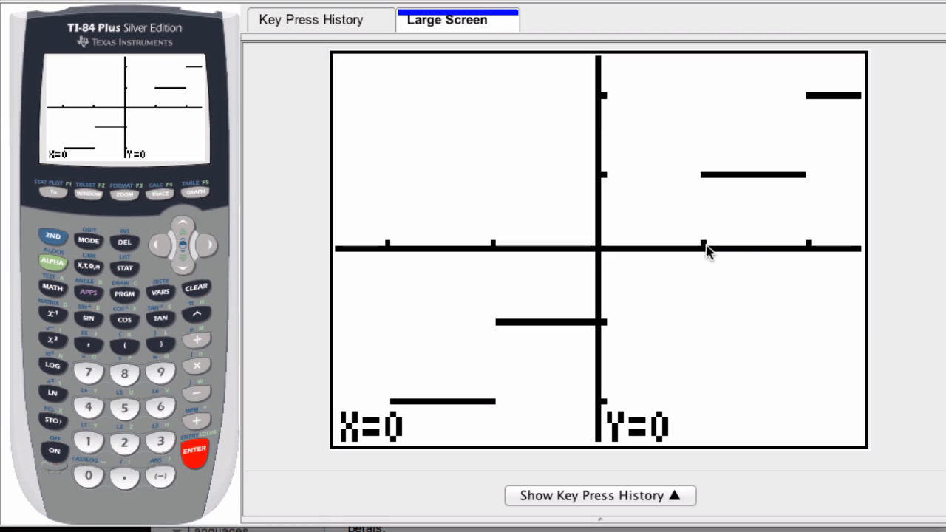
mouse_move(754, 251)
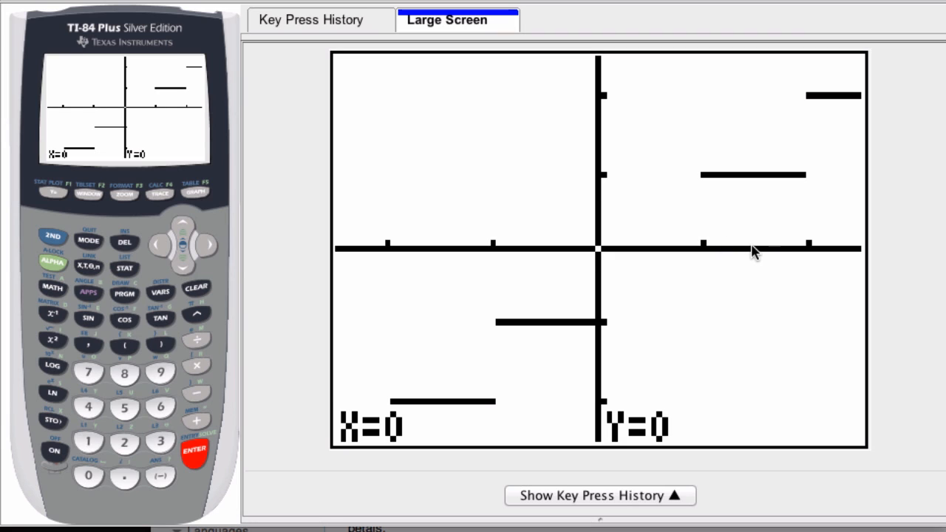
mouse_move(754, 236)
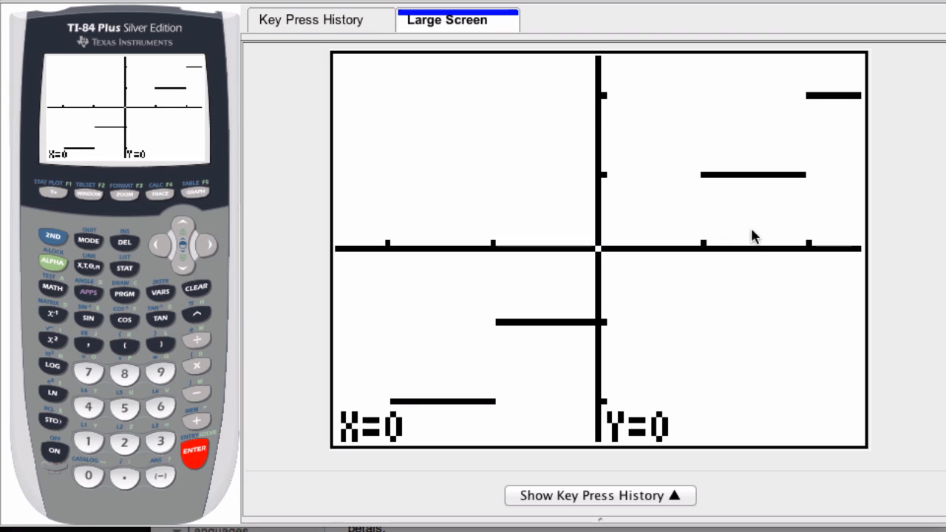
mouse_move(736, 181)
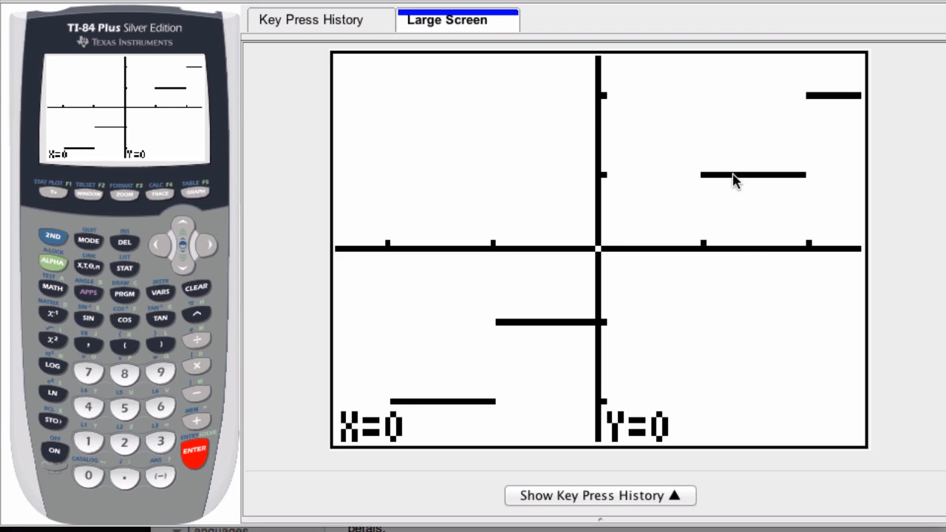
mouse_move(793, 181)
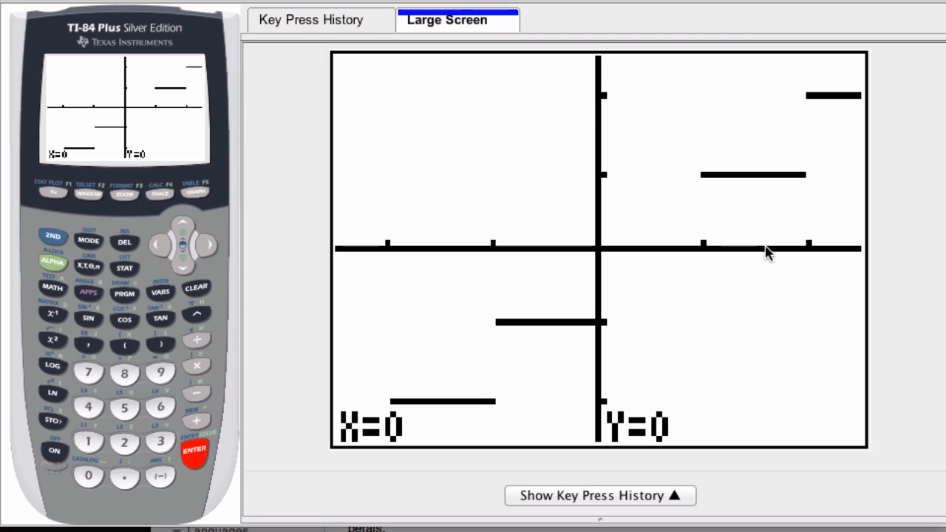
mouse_move(813, 248)
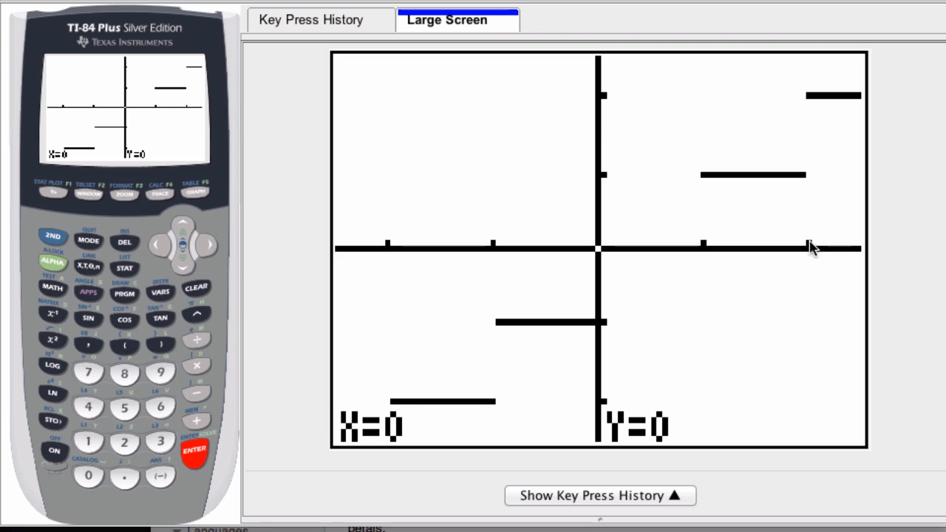
mouse_move(819, 187)
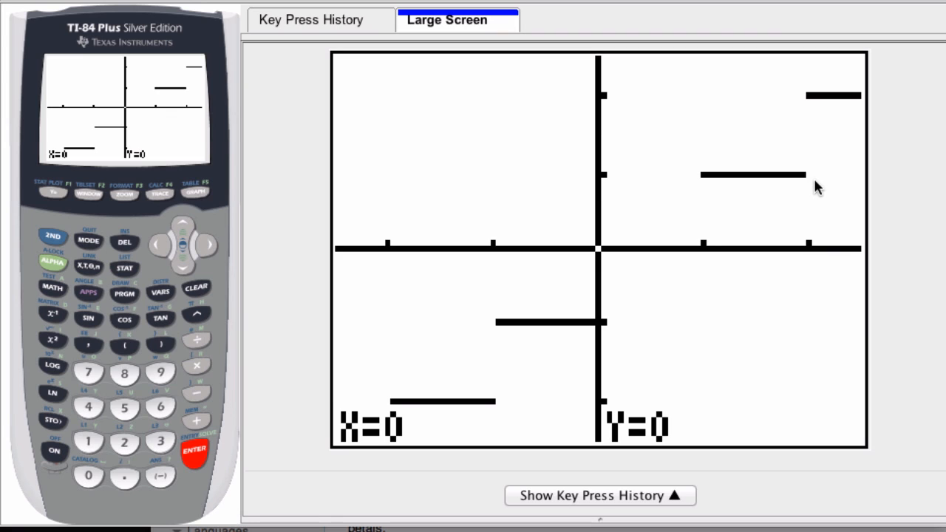